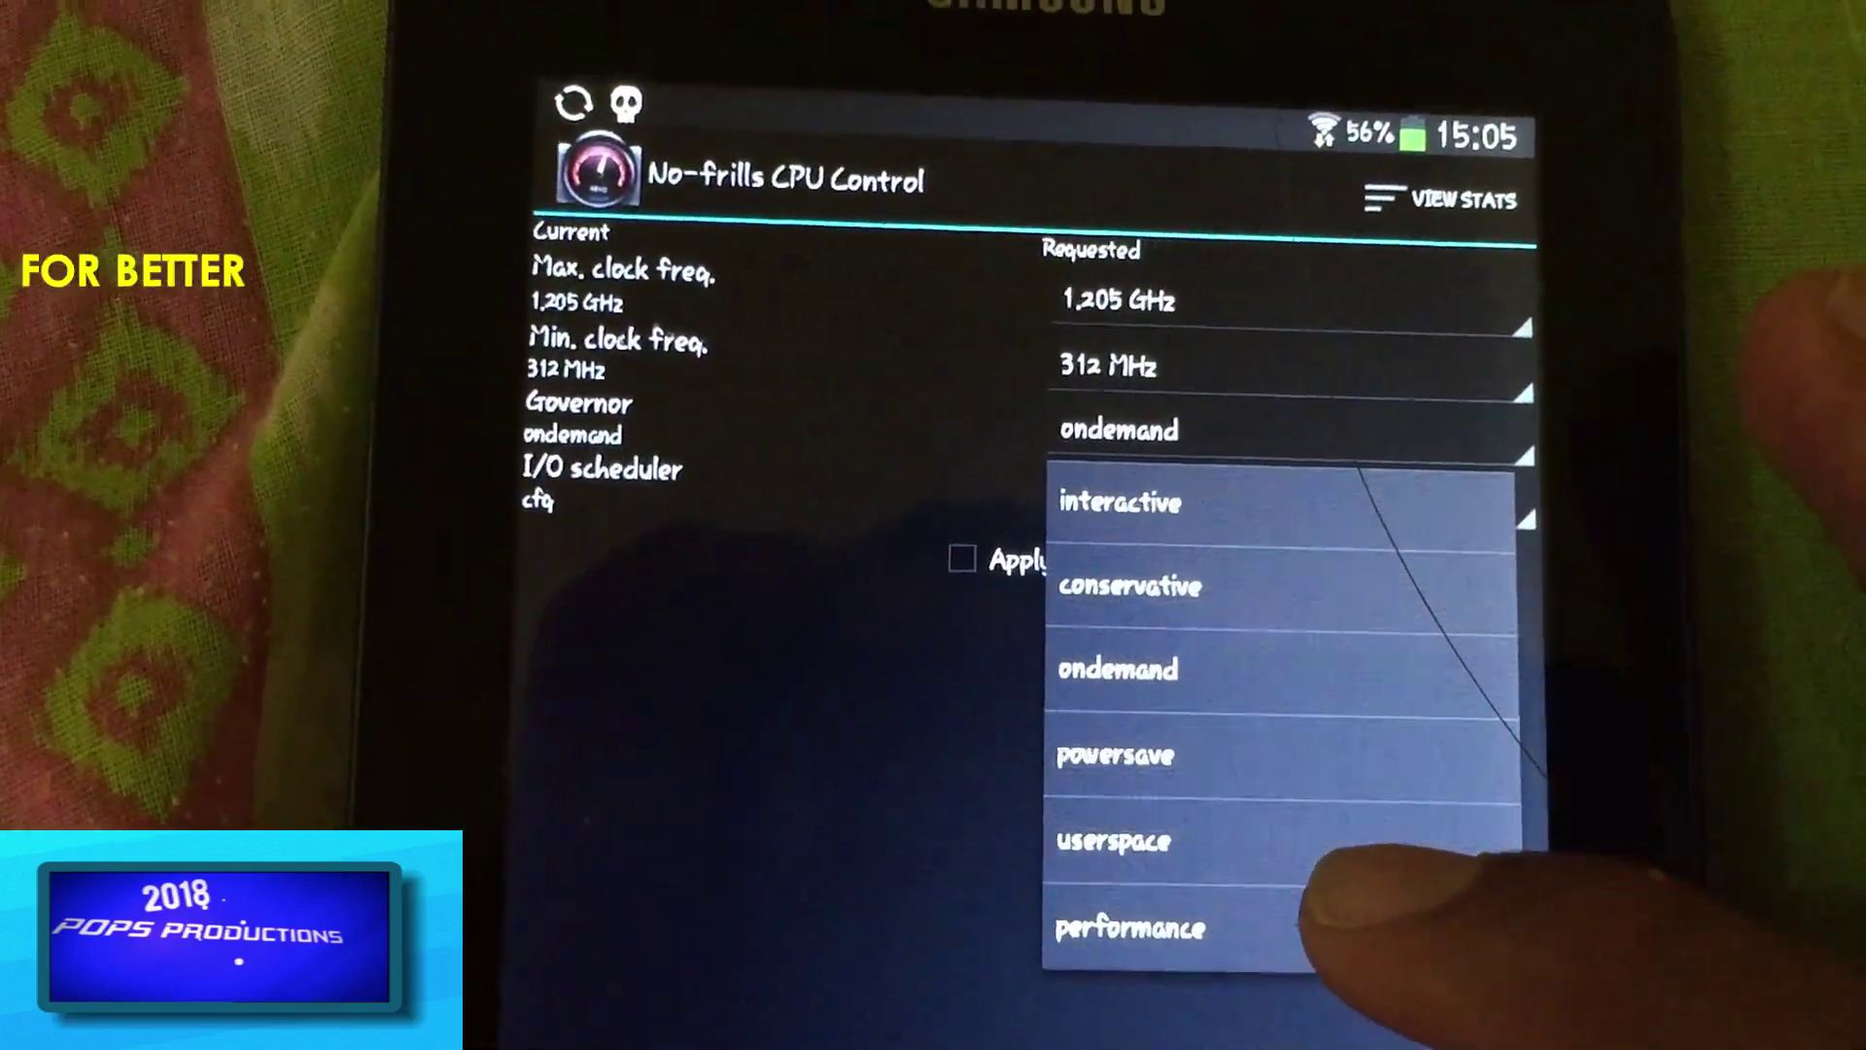
# Pick 'performance' from the Governor dropdown, replacing ondemand.
pyautogui.click(1138, 925)
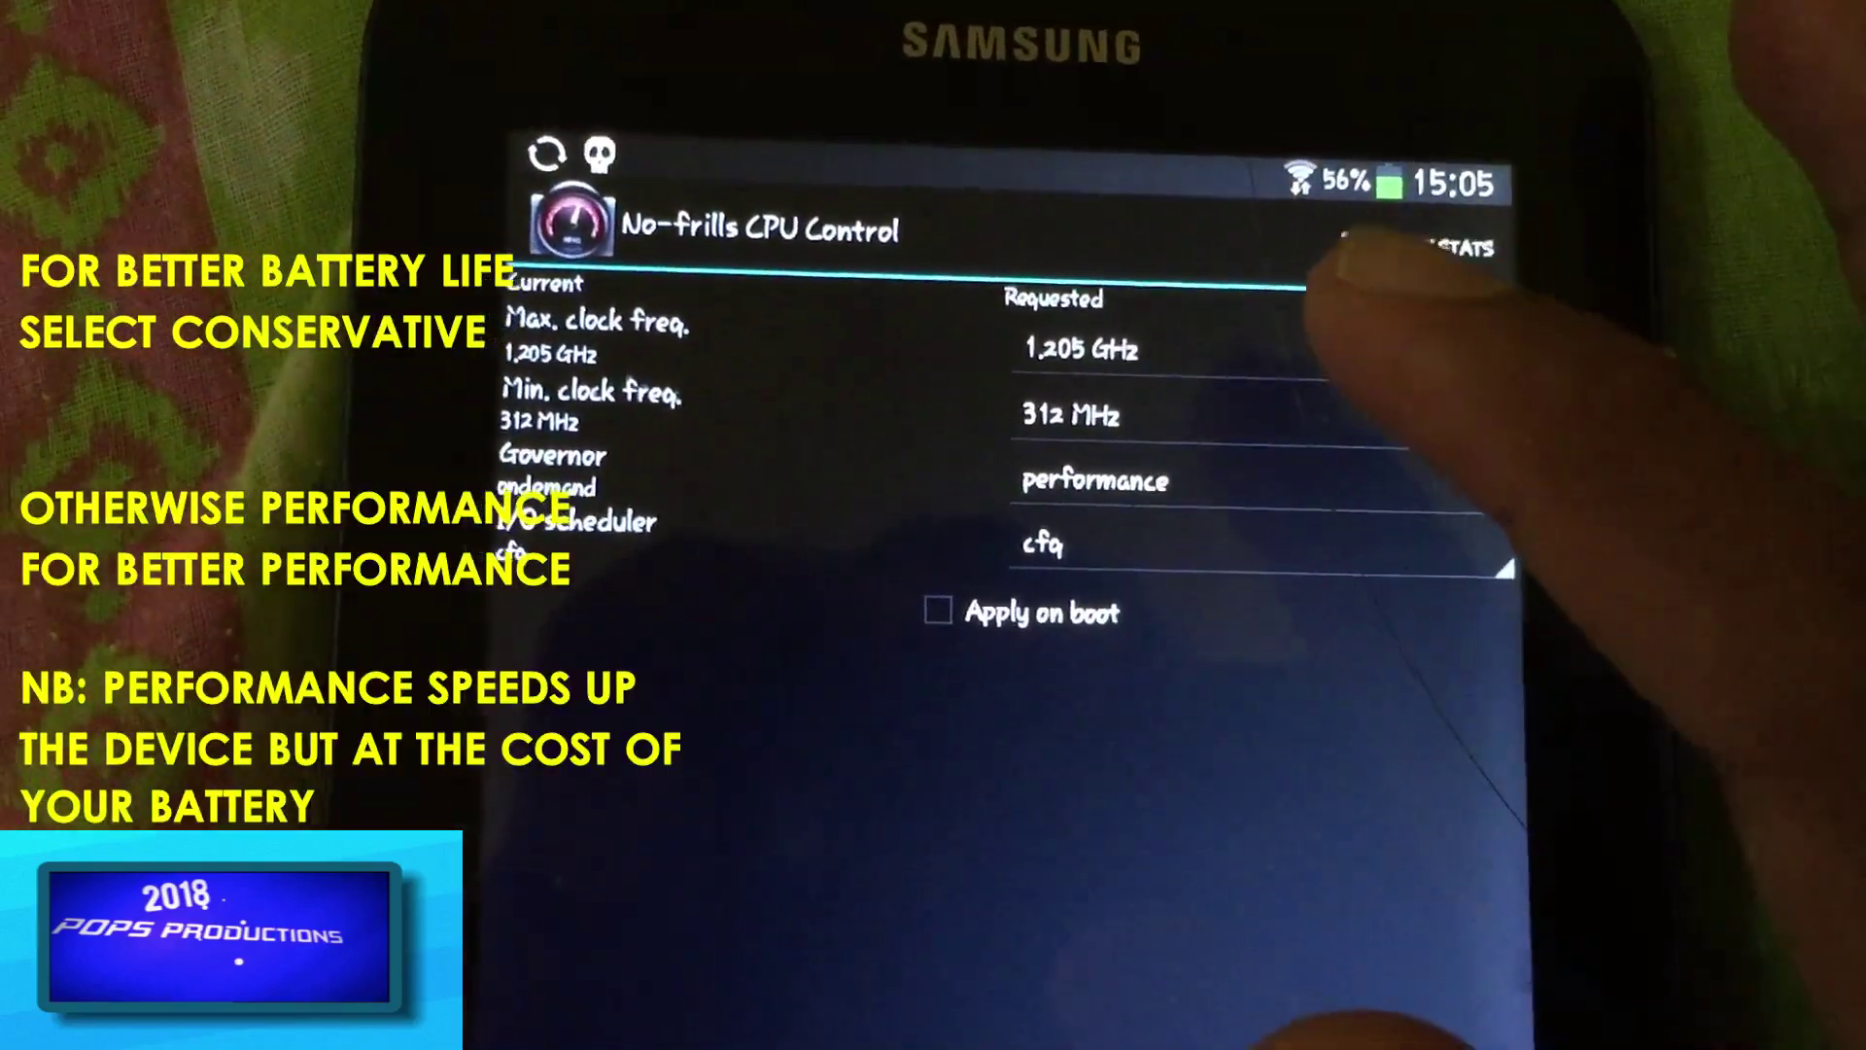